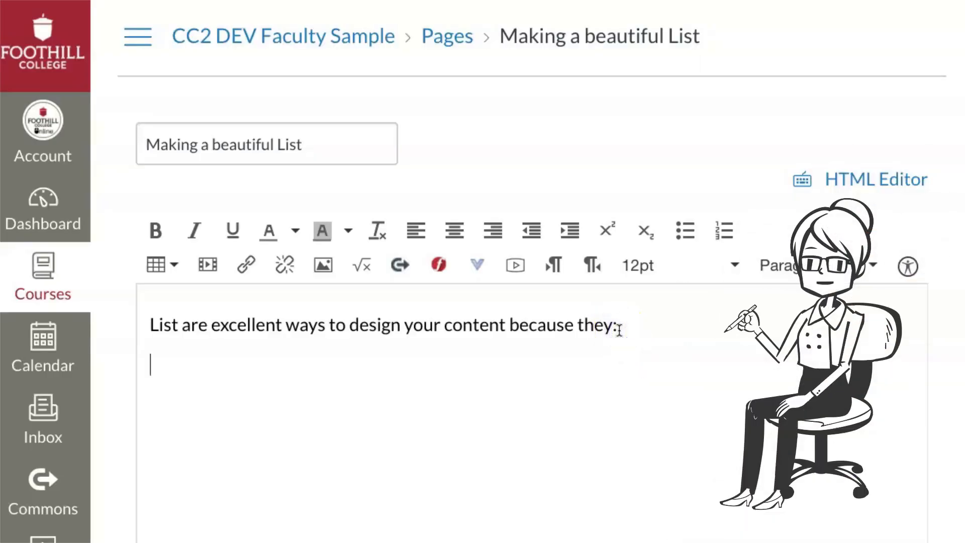
# Step: Add the 'make great use of white space' line and select the three reason lines
pyautogui.write('make great use of white space')
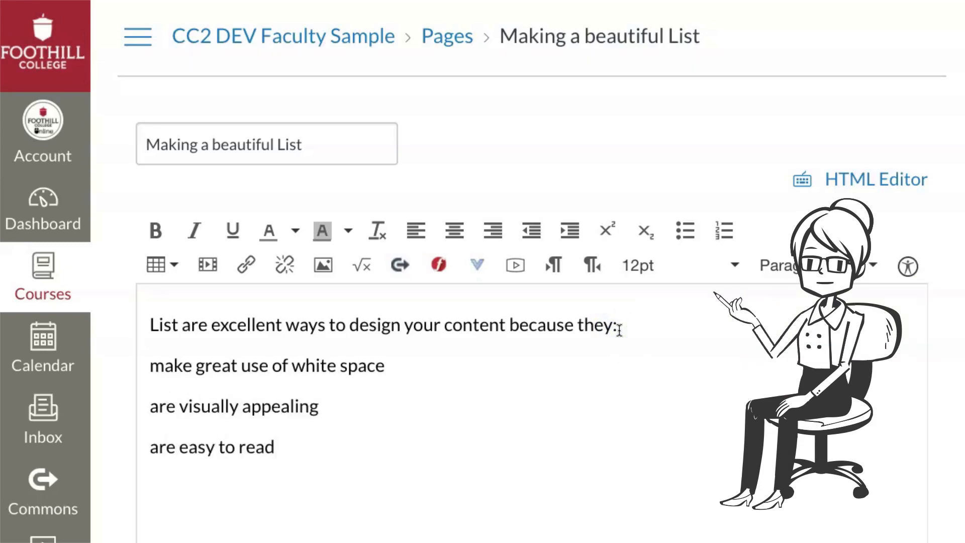
pyautogui.moveTo(151, 365); pyautogui.dragTo(274, 447)
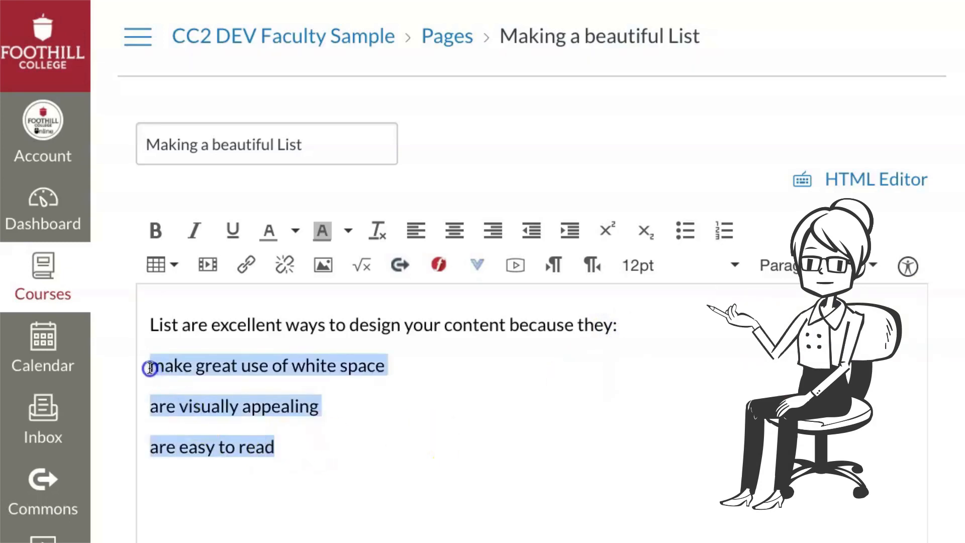
pyautogui.moveTo(686, 231)
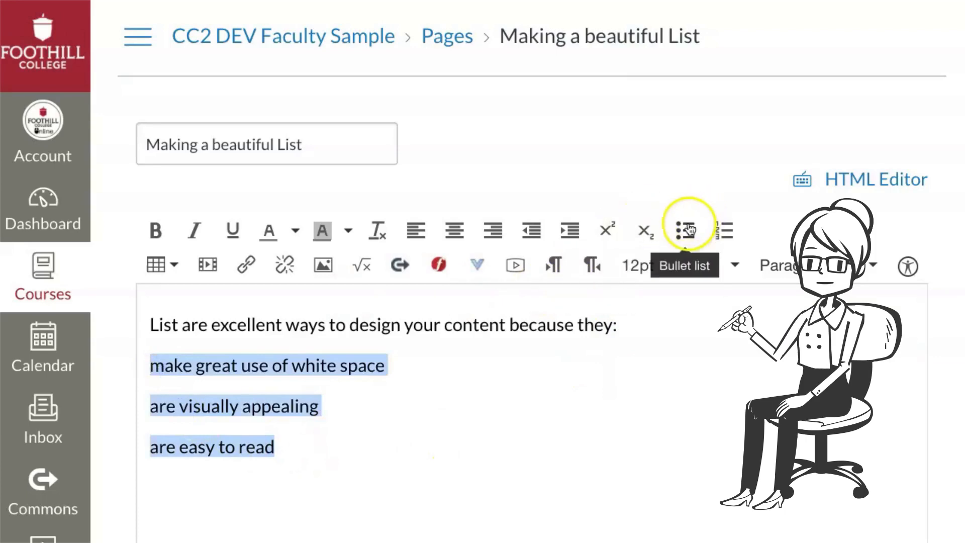
# Step: Turn the three reason lines into a bulleted list, save the page, and reopen it for editing
pyautogui.click(685, 230)
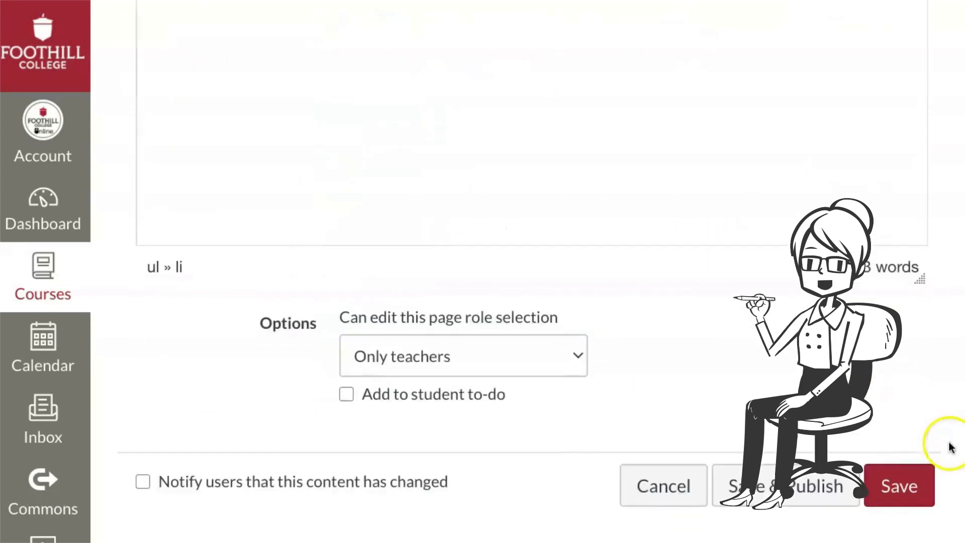
pyautogui.click(898, 486)
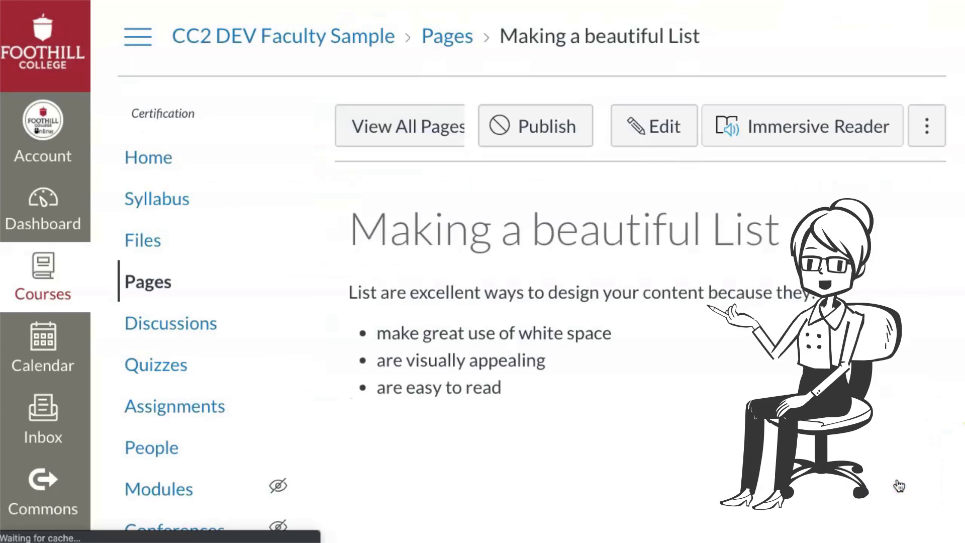
pyautogui.click(654, 126)
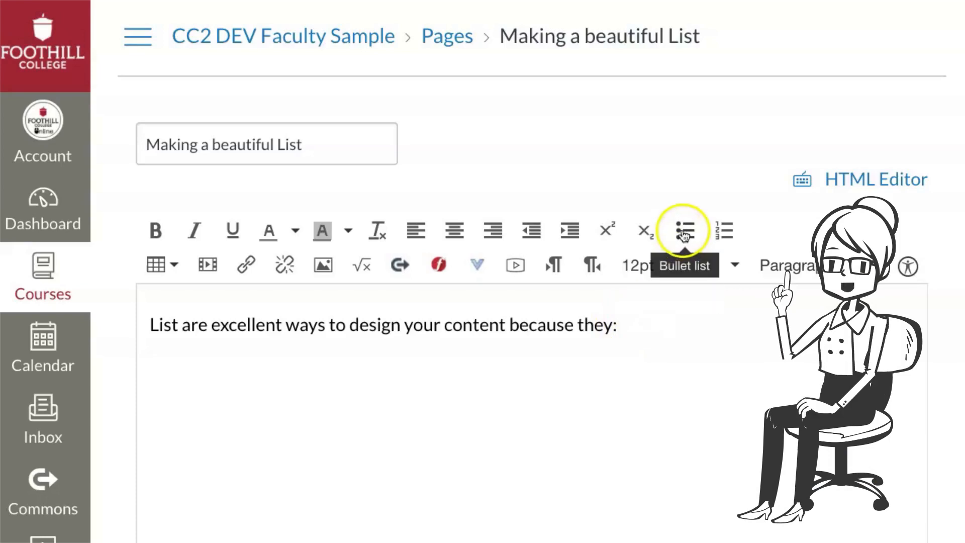
# Step: Retype the reasons as a bulleted list ('visually appealing', 'are easy to read'), then start plain text 'Con'
pyautogui.click(684, 230)
pyautogui.write('are')
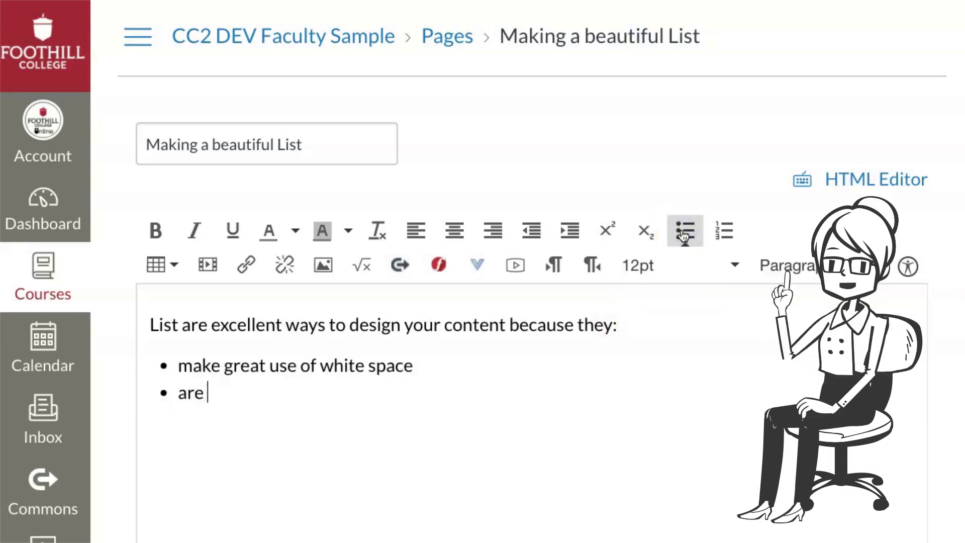
pyautogui.write('visually appealing')
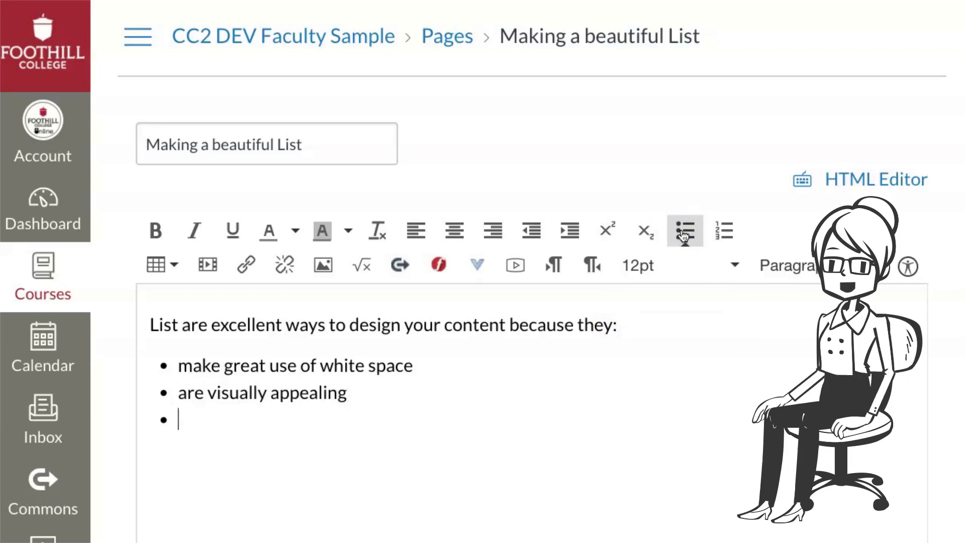
pyautogui.write('are easy to read')
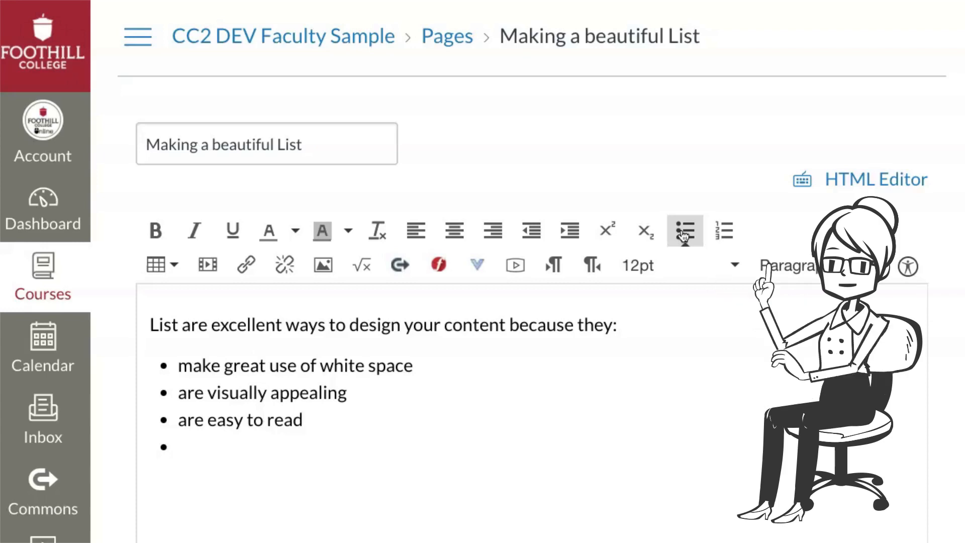
pyautogui.click(683, 231)
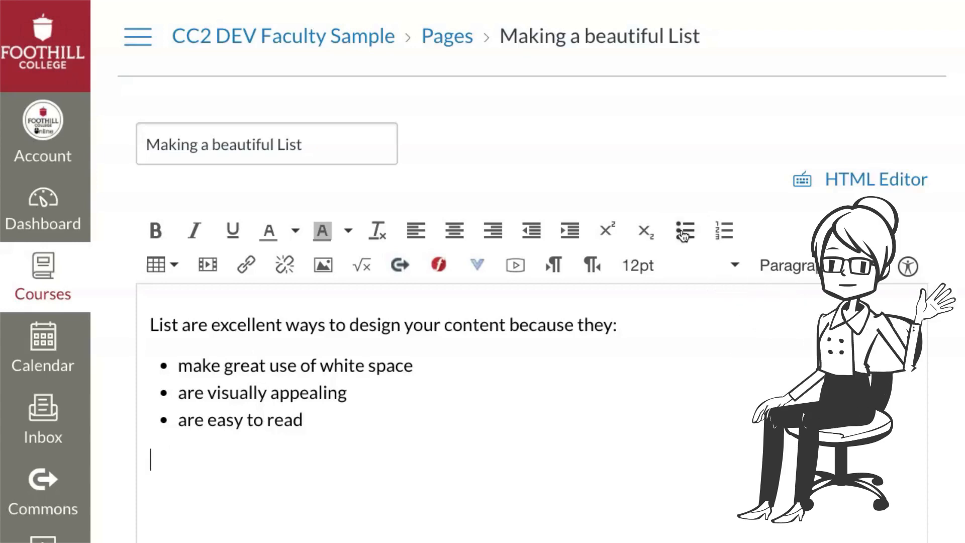
pyautogui.write('Con')
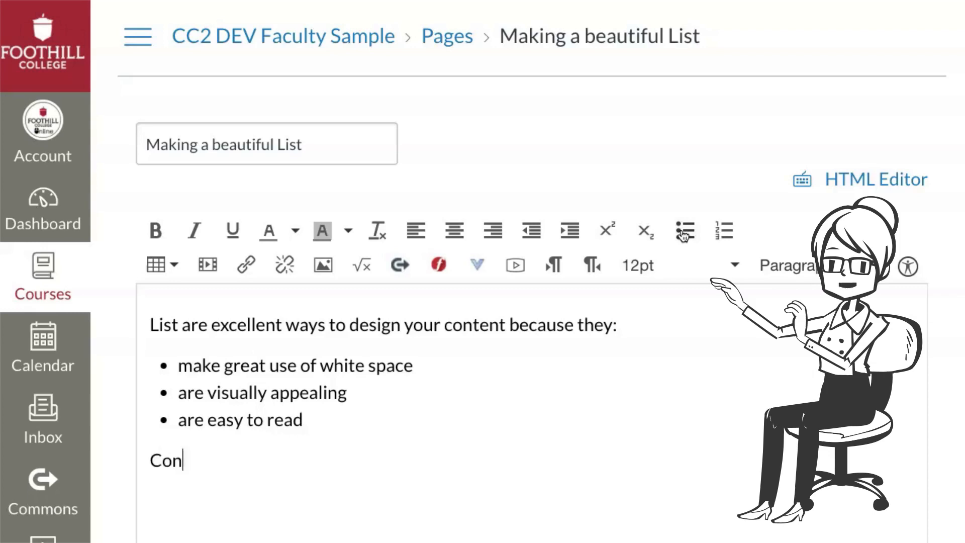